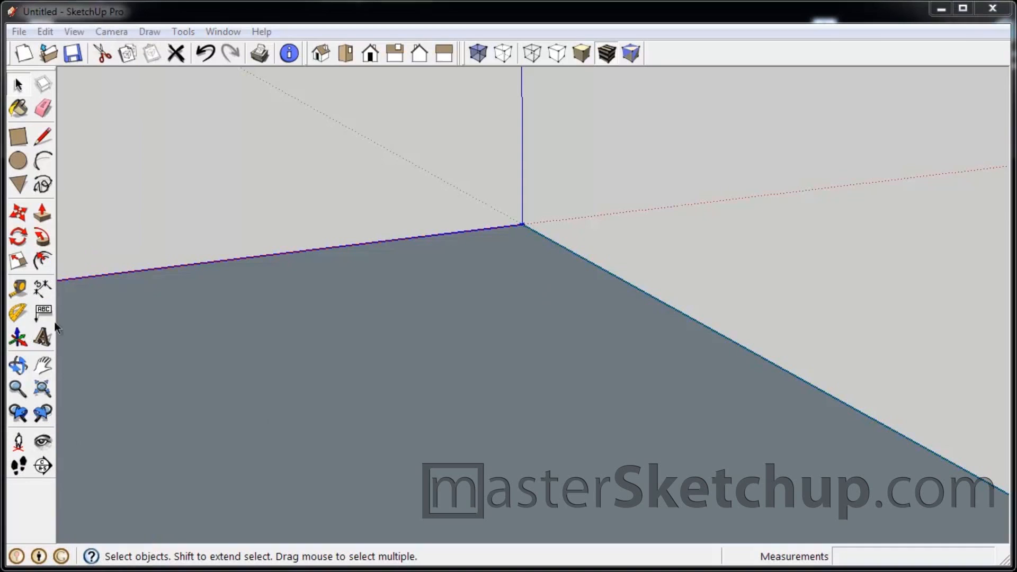
pyautogui.moveTo(604, 247)
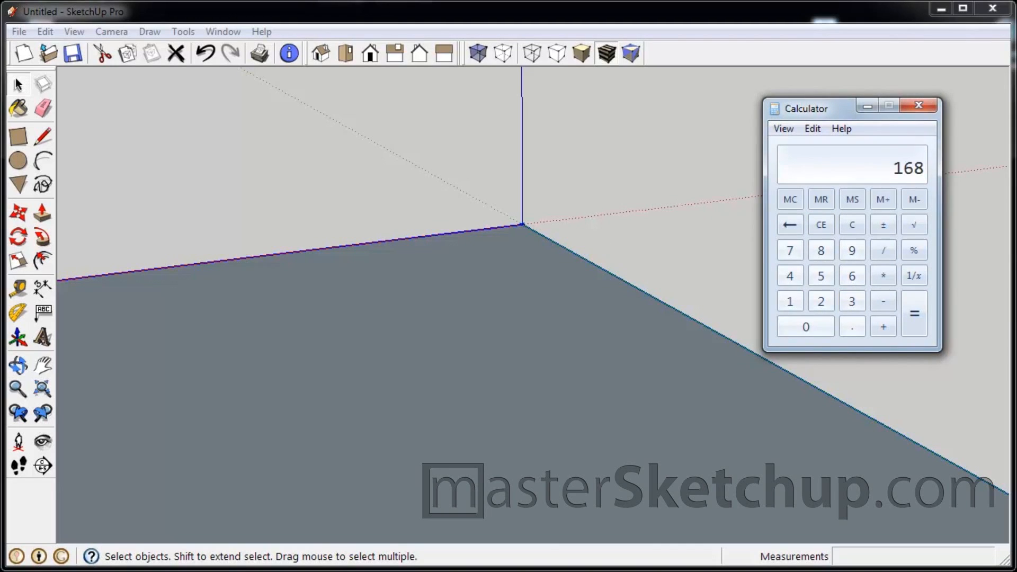
# Mark out the rectangular floor footprint on the ground and divide it with guide lines.
pyautogui.click(882, 224)
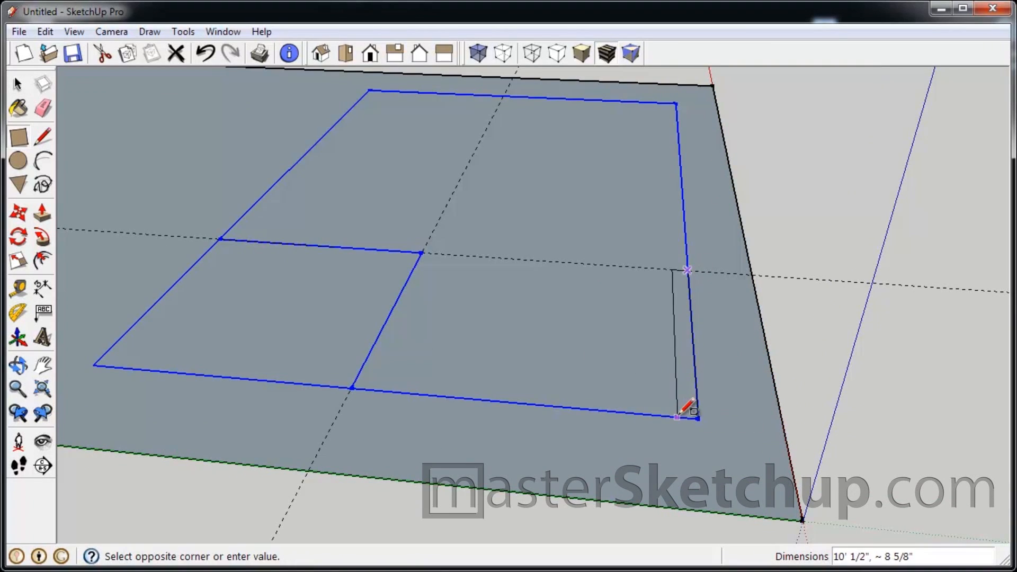
pyautogui.rightClick(694, 260)
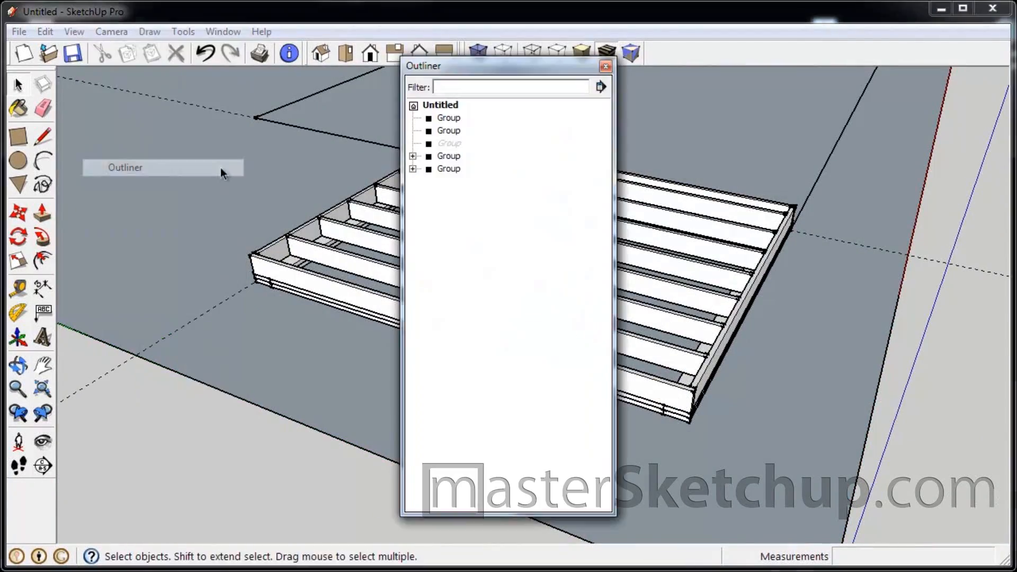
# Group the sill plates and floor joists and bring up the Outliner list of groups.
pyautogui.rightClick(861, 160)
pyautogui.write('.5')
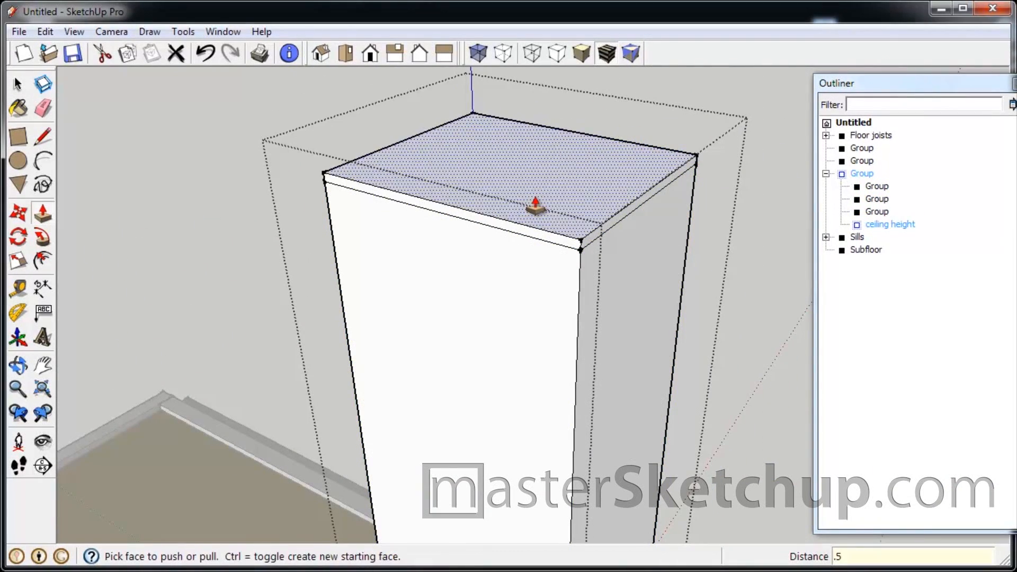
# Pull up a ceiling-height reference block above the subfloor for framing the stud walls.
pyautogui.moveTo(535, 204); pyautogui.dragTo(551, 191)
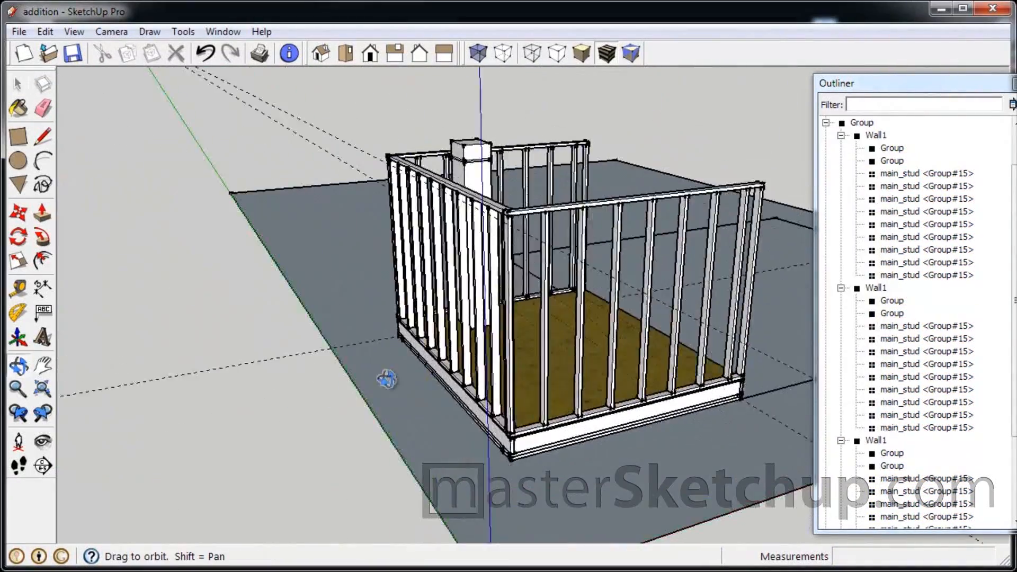
pyautogui.moveTo(386, 380); pyautogui.dragTo(447, 272)
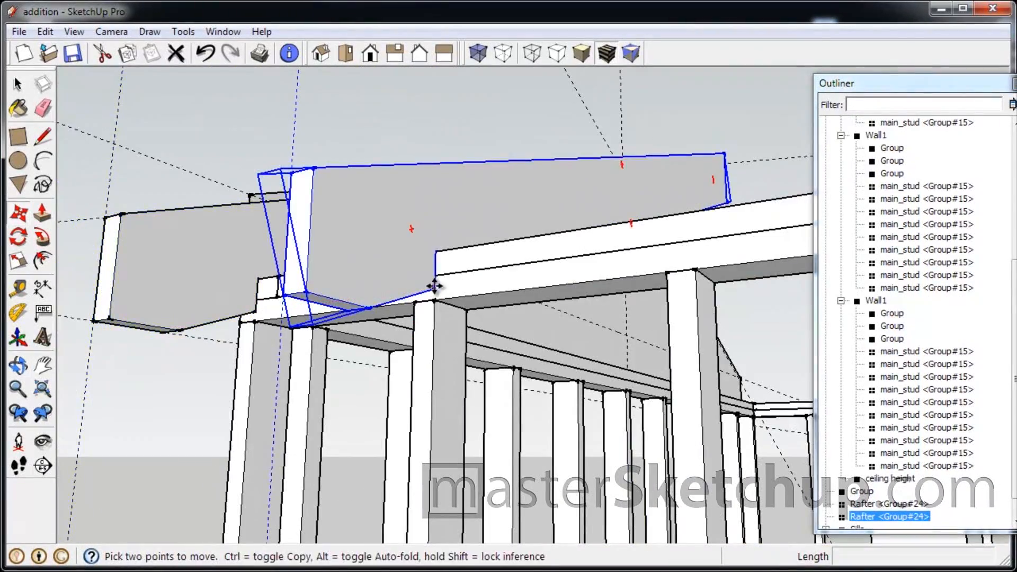
# Copy the Rafter component along the top plates to form the gable roof rows.
pyautogui.click(44, 30)
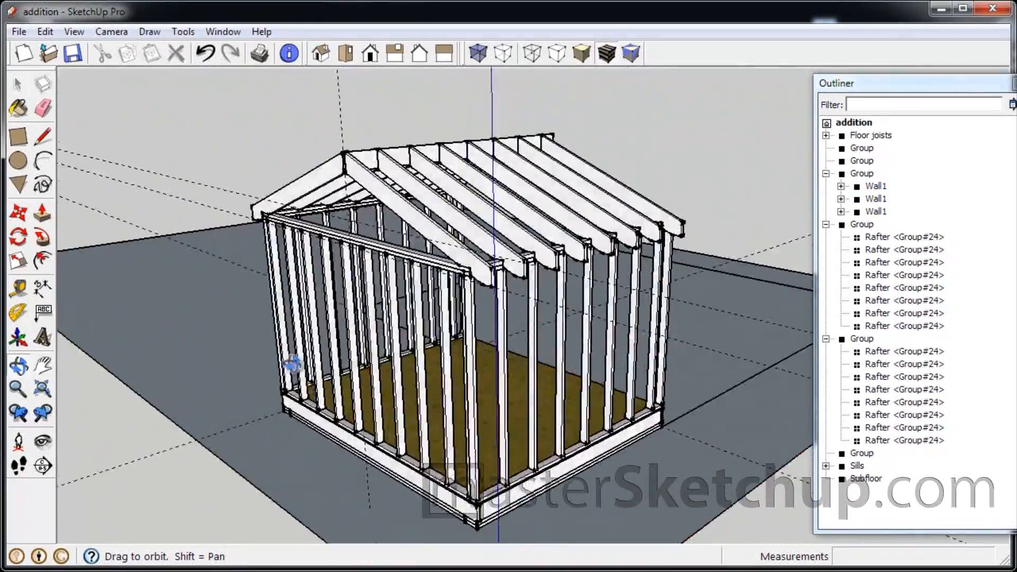
# Move the rafter-roofed addition into place beside the existing house massing.
pyautogui.click(18, 31)
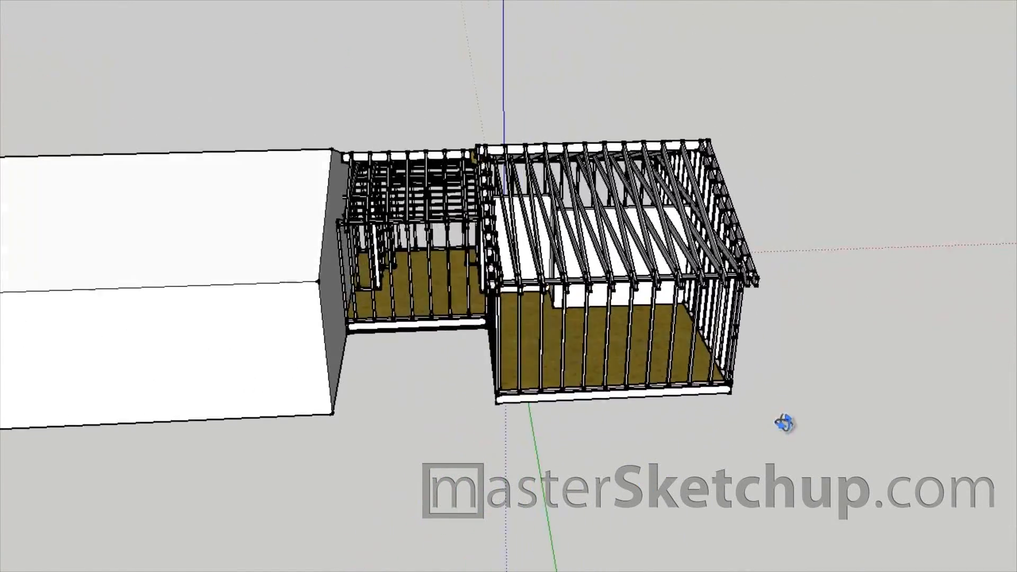
# Sketch interior partition wall blocks on the subfloor and pull them up to height.
pyautogui.moveTo(784, 421); pyautogui.dragTo(693, 367)
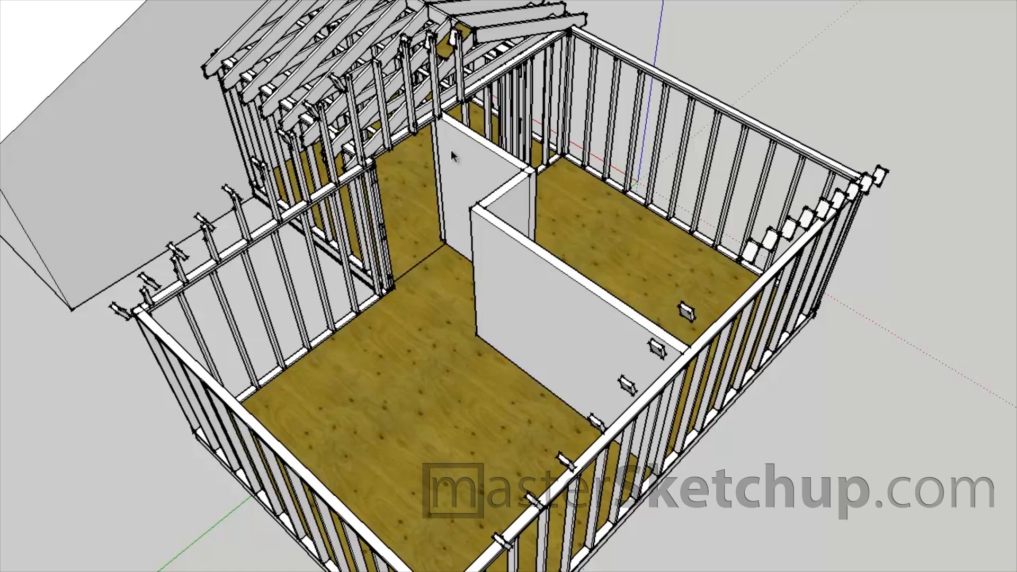
pyautogui.moveTo(464, 162)
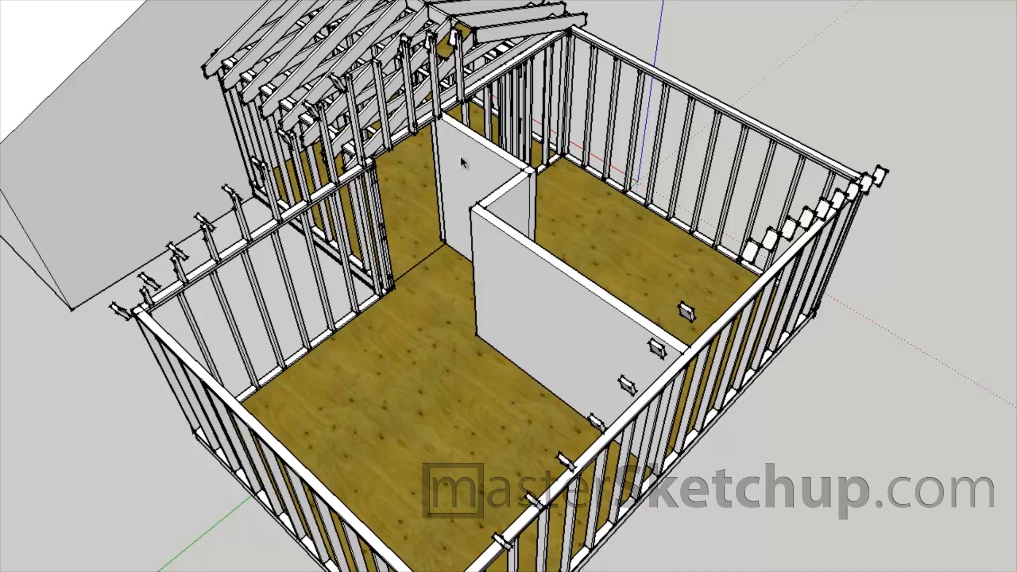
pyautogui.moveTo(489, 165)
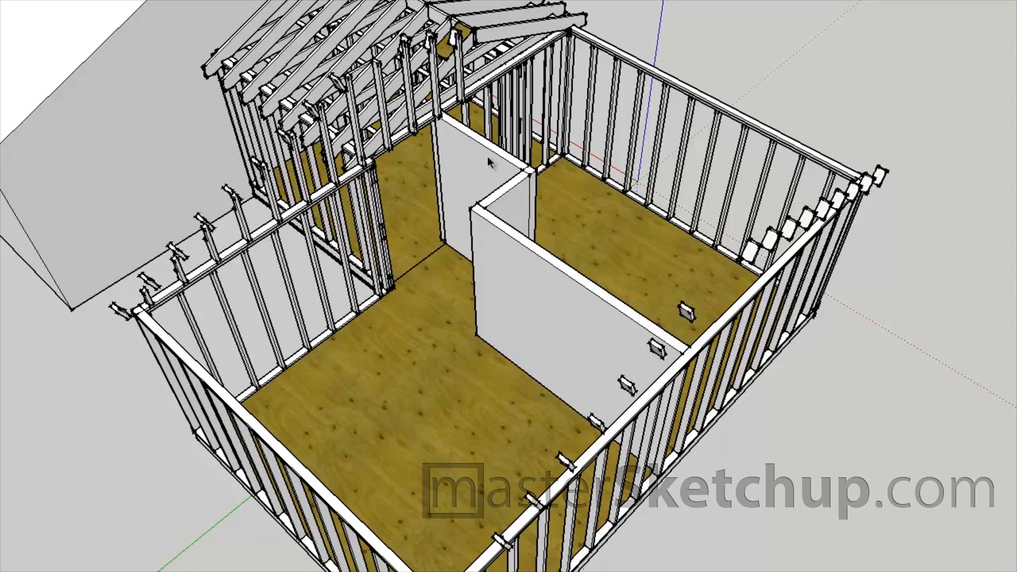
pyautogui.moveTo(869, 487)
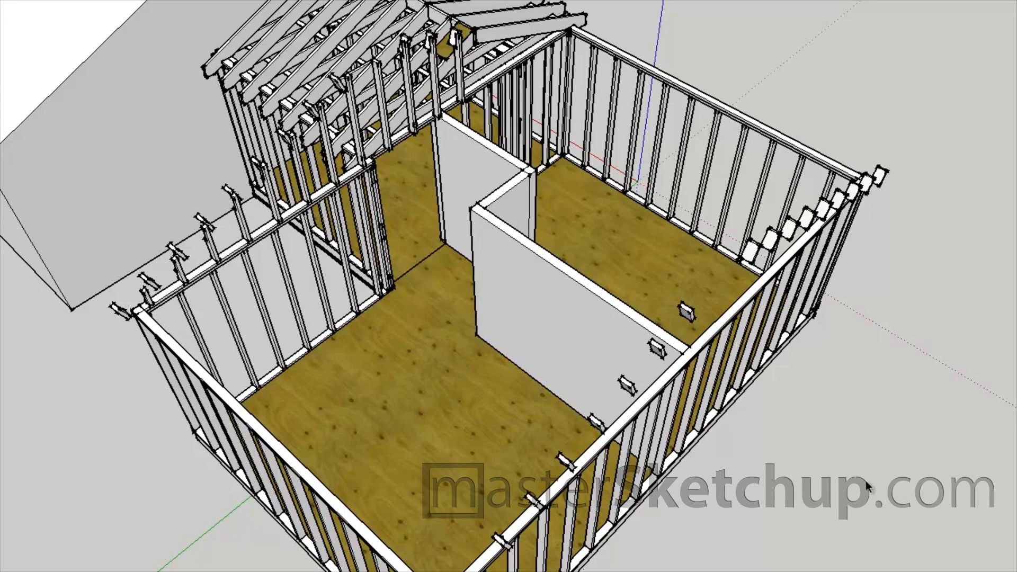
pyautogui.moveTo(406, 268)
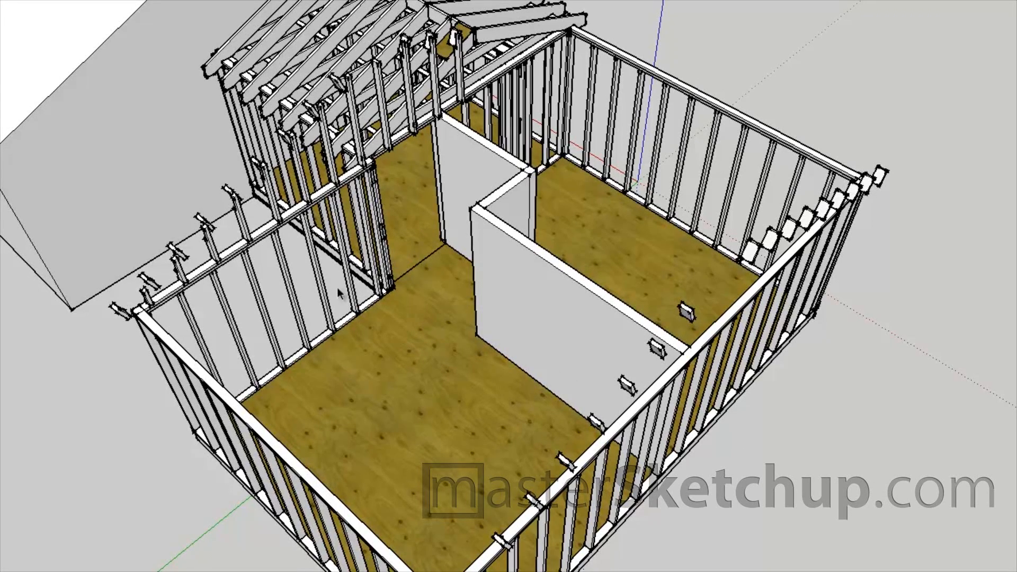
pyautogui.moveTo(456, 454)
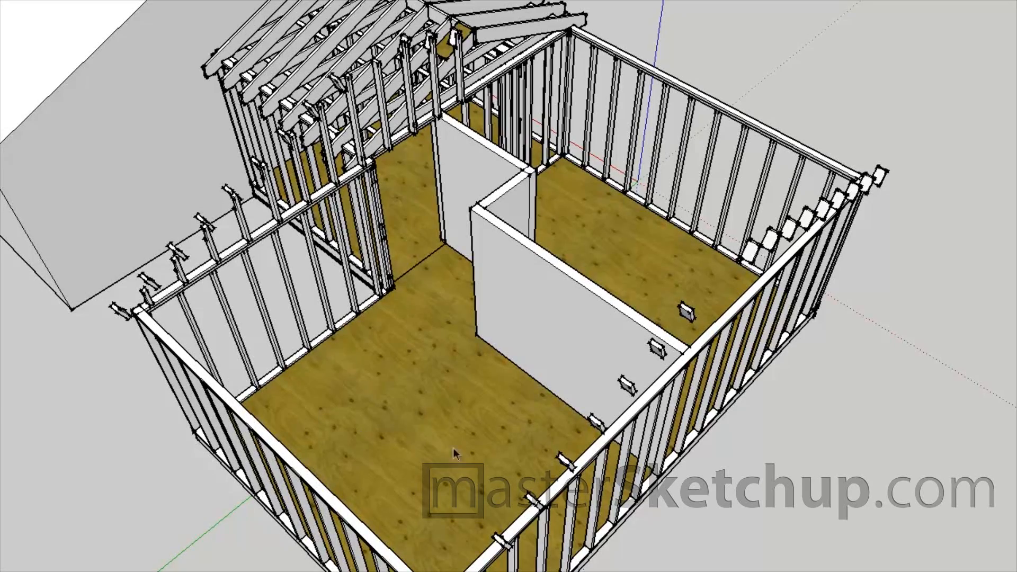